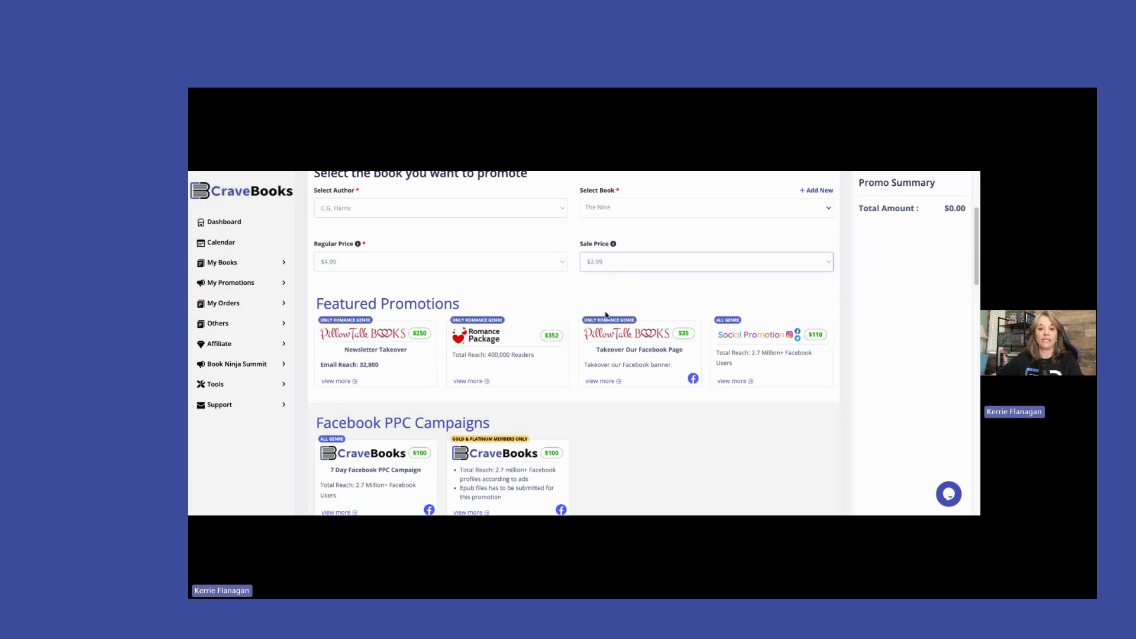
scroll("down", 3)
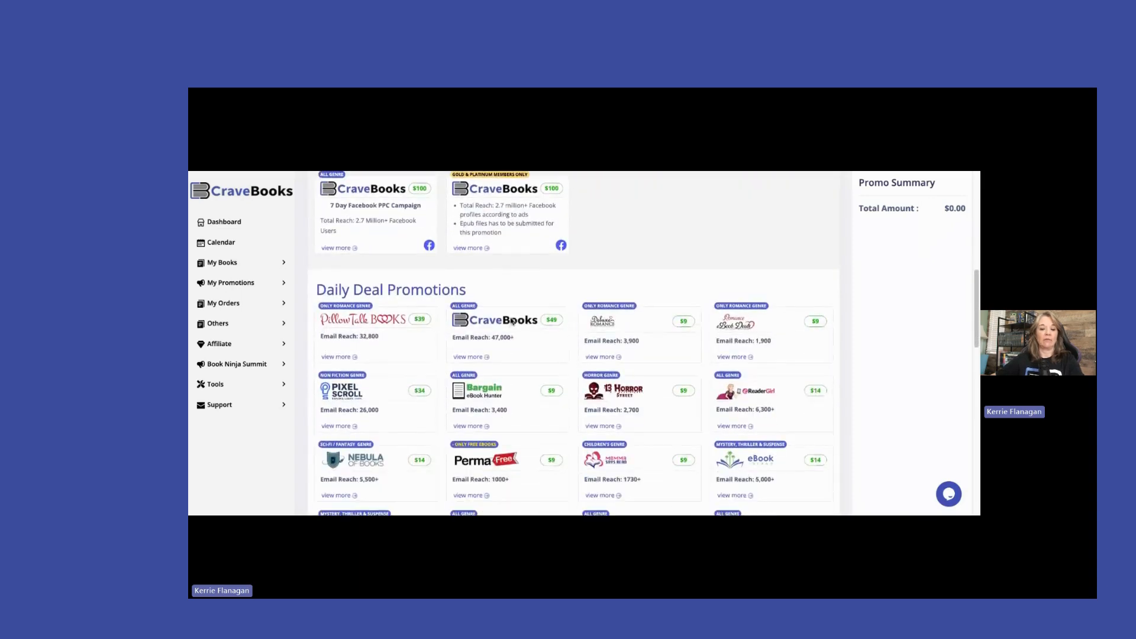